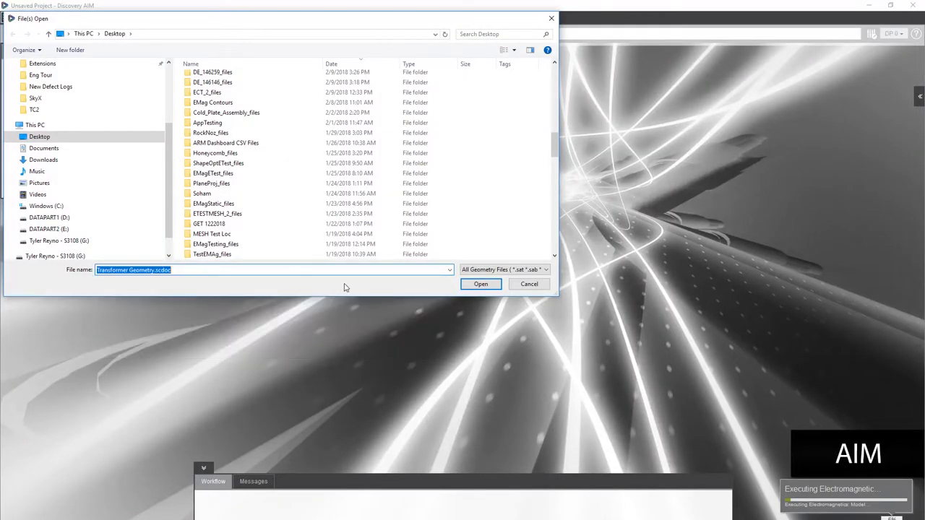
Open Transformer Geometry.scdoc into the Electromagnetics Physics template
{"action": "left_click", "coordinate": [480, 283]}
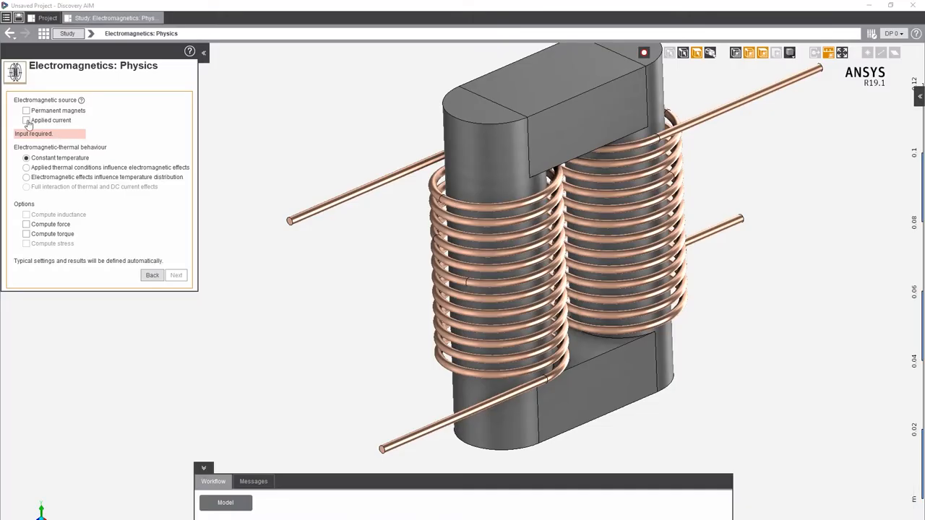
Use an applied AC current source at 400 Hz and enable force computation
{"action": "left_click", "coordinate": [26, 120]}
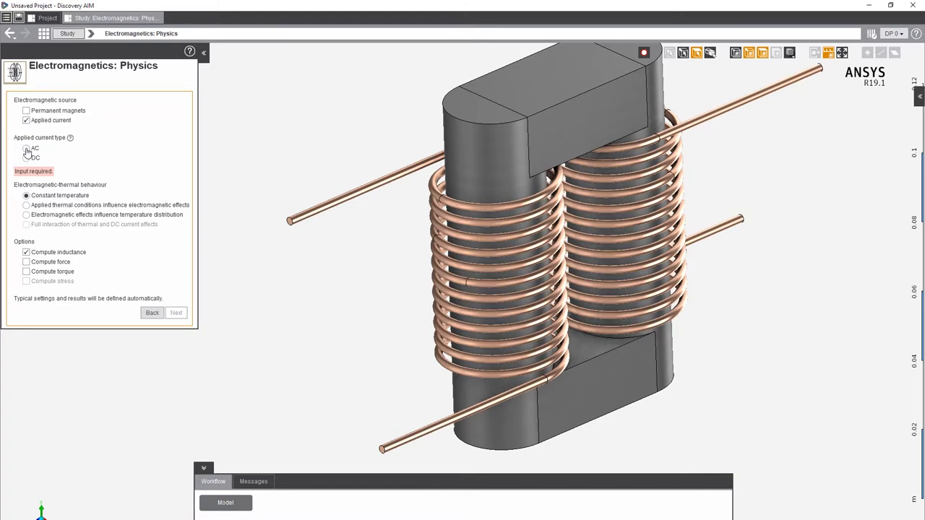
{"action": "left_click", "coordinate": [27, 148]}
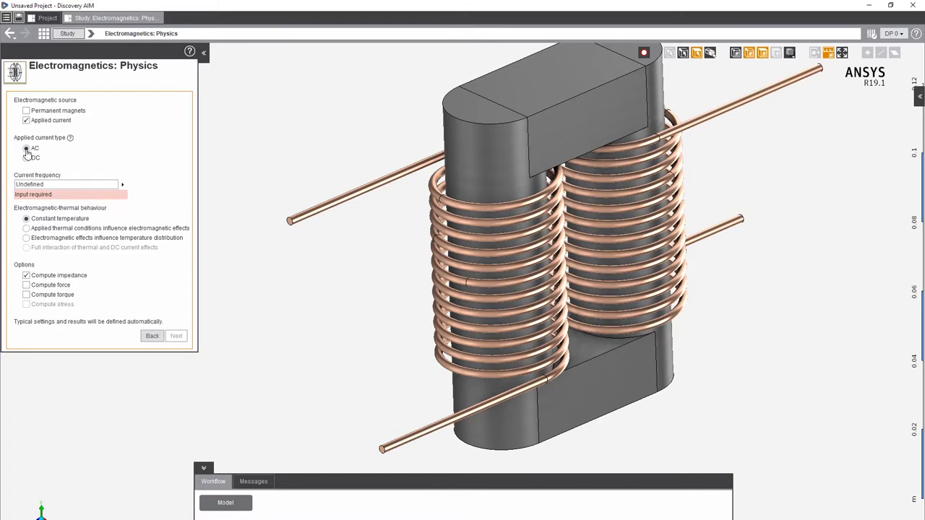
{"action": "type", "text": "400 Hz"}
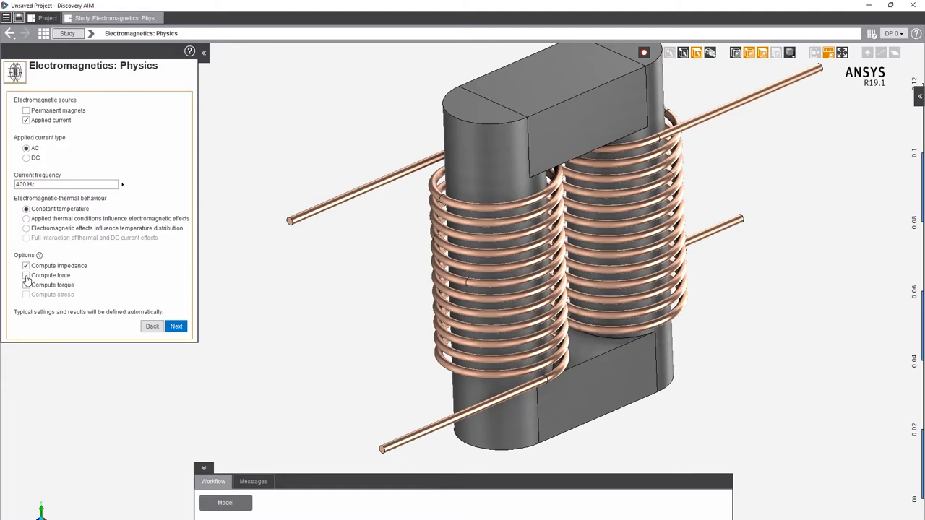
{"action": "left_click", "coordinate": [26, 275]}
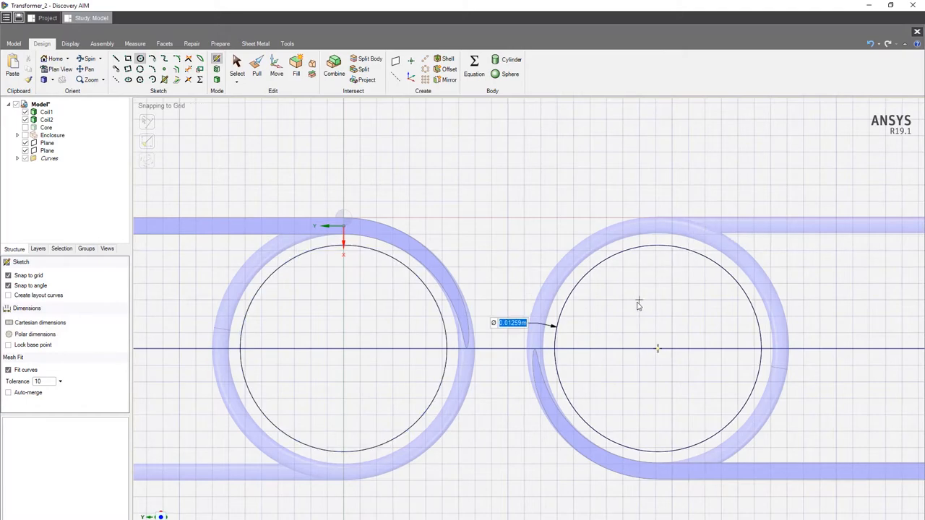
Pull the Transformer_2 core face into shape and select the bodies
{"action": "left_click", "coordinate": [256, 64]}
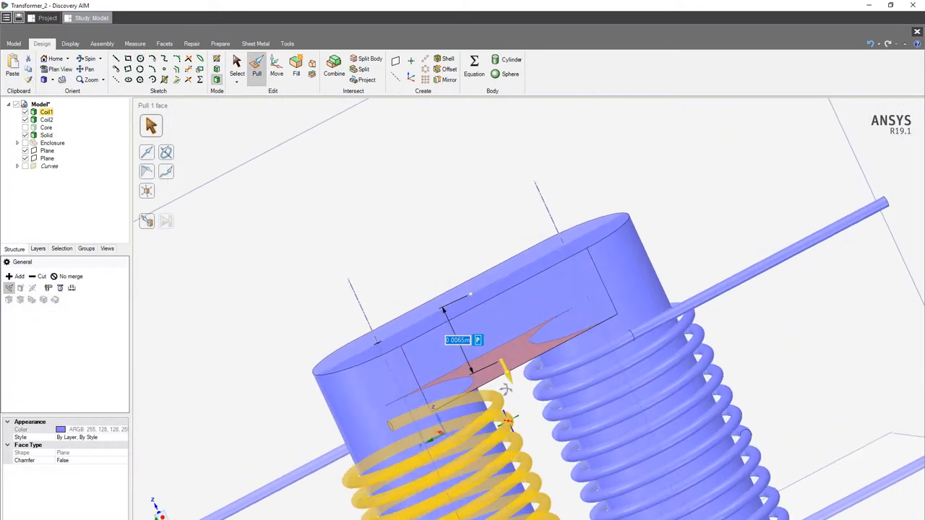
{"action": "left_click", "coordinate": [220, 43]}
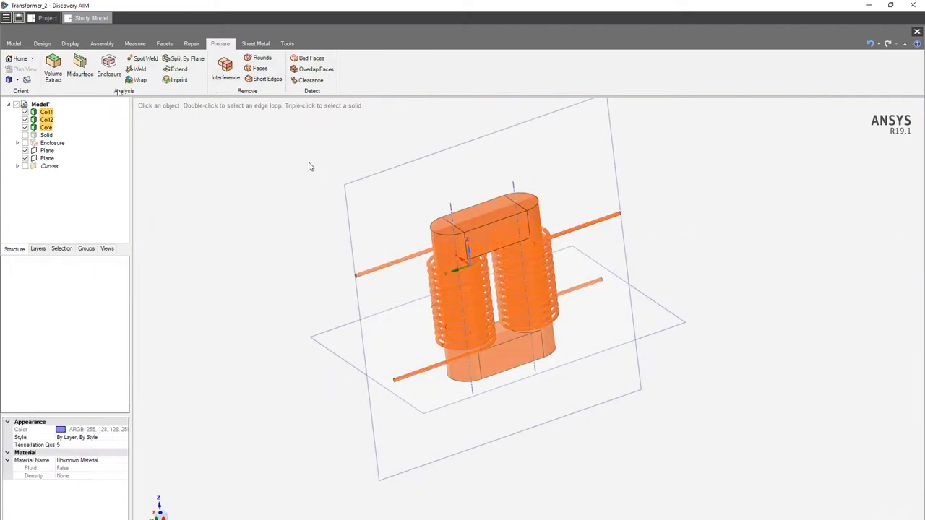
{"action": "left_click", "coordinate": [109, 65]}
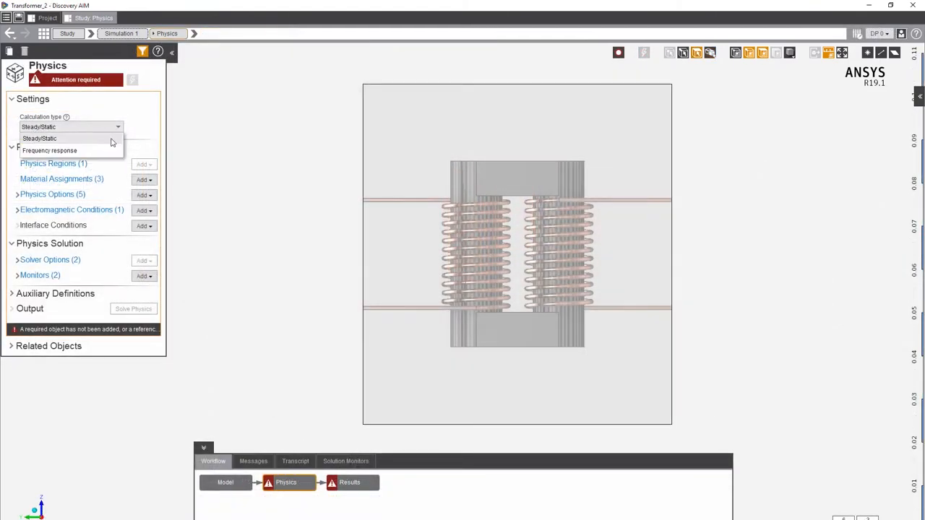
Choose the calculation type and check help on program-controlled core loss computation
{"action": "left_click", "coordinate": [49, 150]}
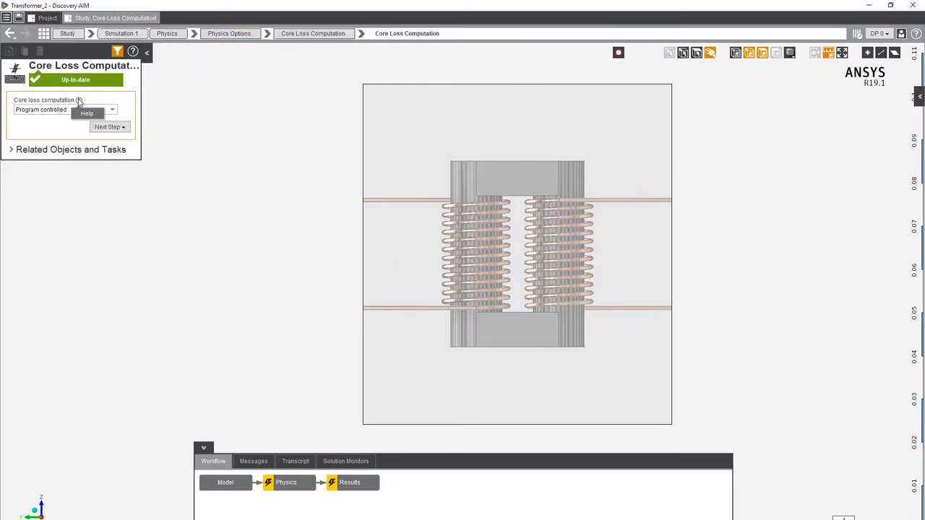
{"action": "left_click", "coordinate": [79, 100]}
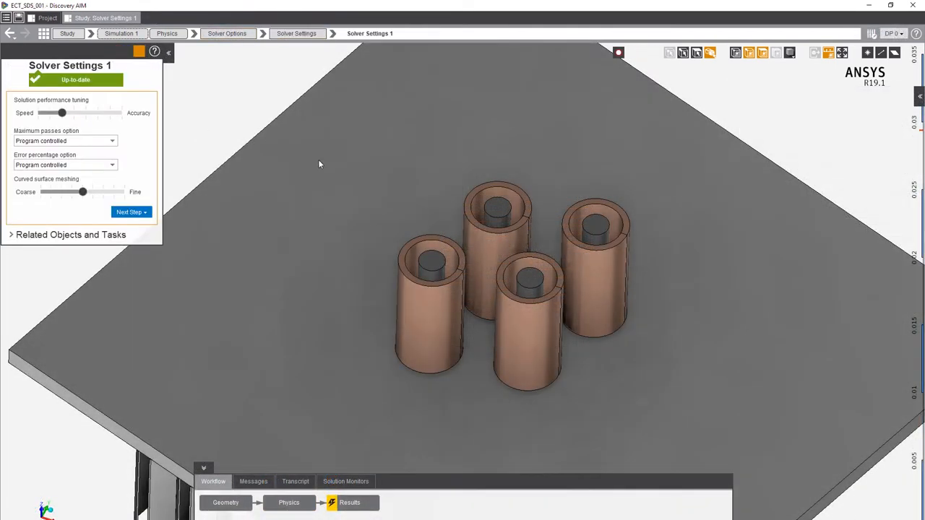
Shift the Solution performance tuning slider toward Accuracy in Solver Settings
{"action": "left_click", "coordinate": [154, 51]}
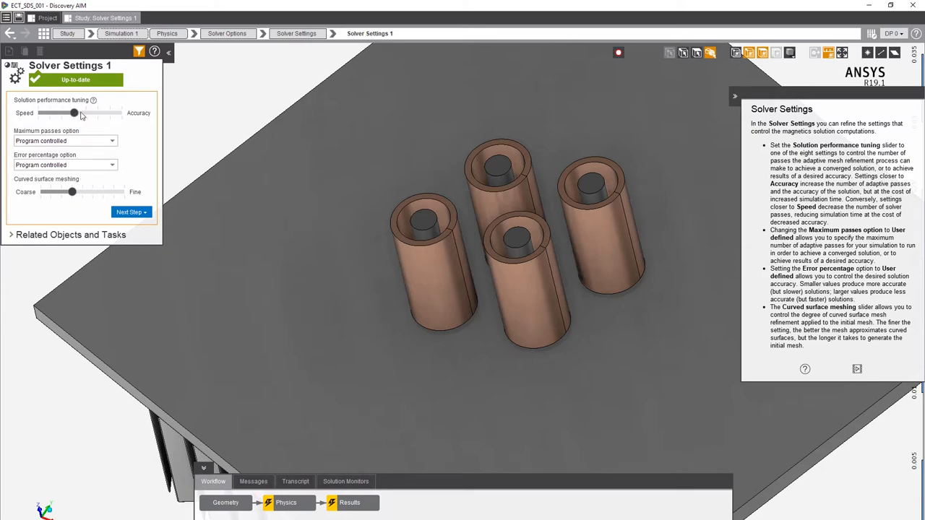
{"action": "left_click_drag", "start_coordinate": [72, 112], "coordinate": [97, 113]}
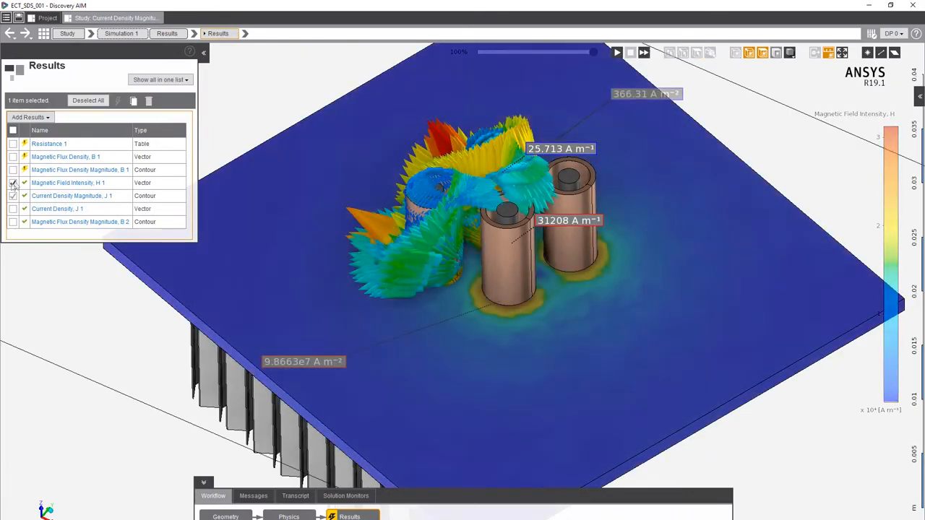
Uncheck Magnetic Field Intensity H 1 and probe current density on the plate
{"action": "left_click", "coordinate": [13, 196]}
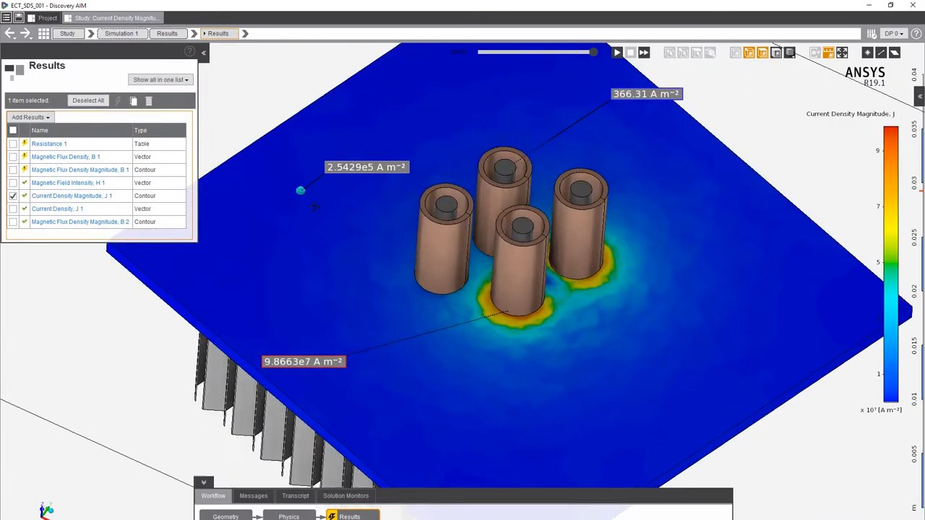
{"action": "left_click", "coordinate": [13, 182]}
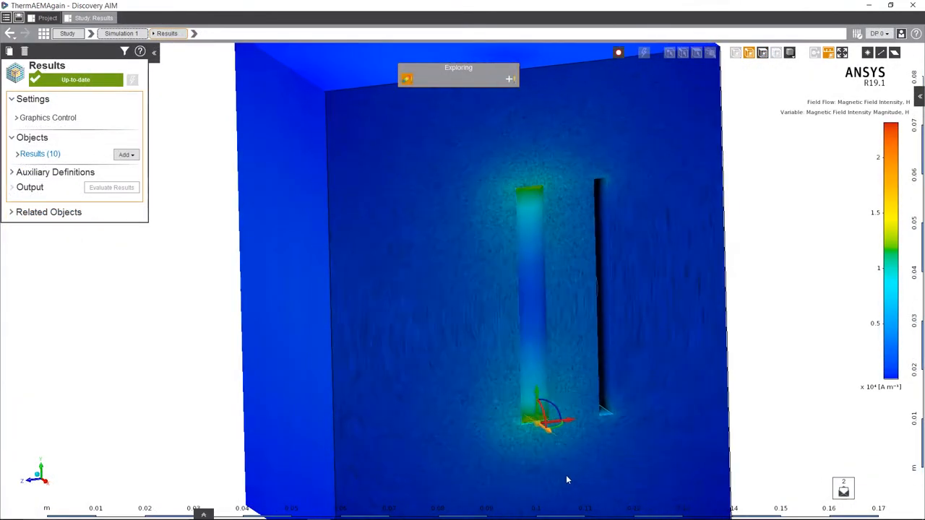
Rotate the view and review the 3D arrow coloring options for Magnetic Field Intensity H 1
{"action": "left_click_drag", "start_coordinate": [567, 479], "coordinate": [526, 420]}
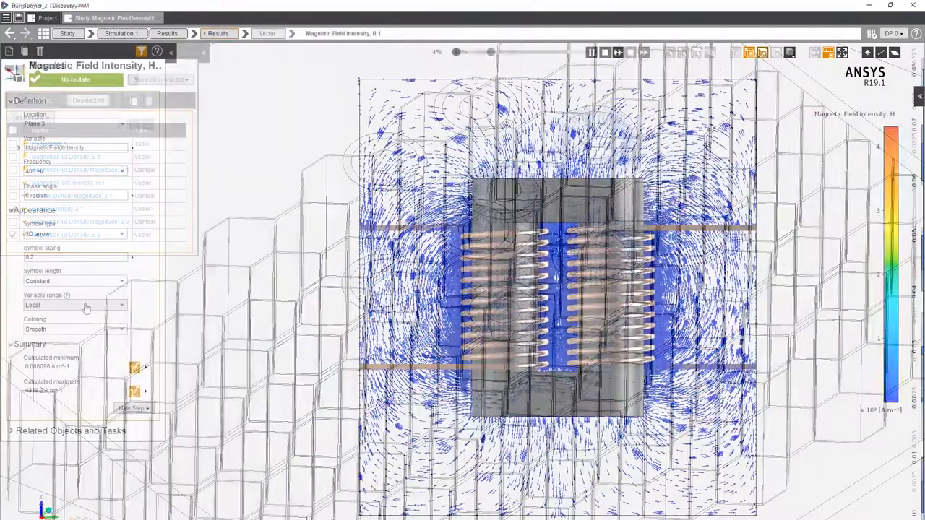
{"action": "left_click", "coordinate": [74, 329]}
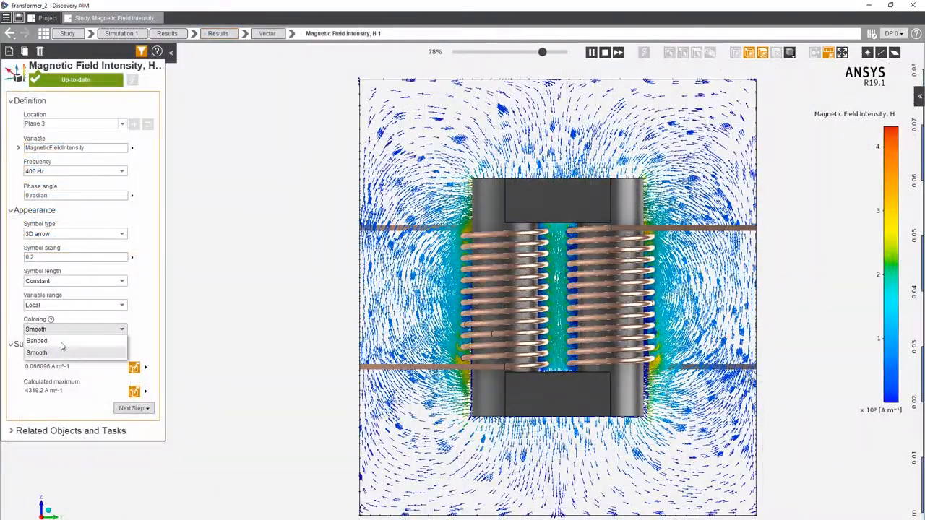